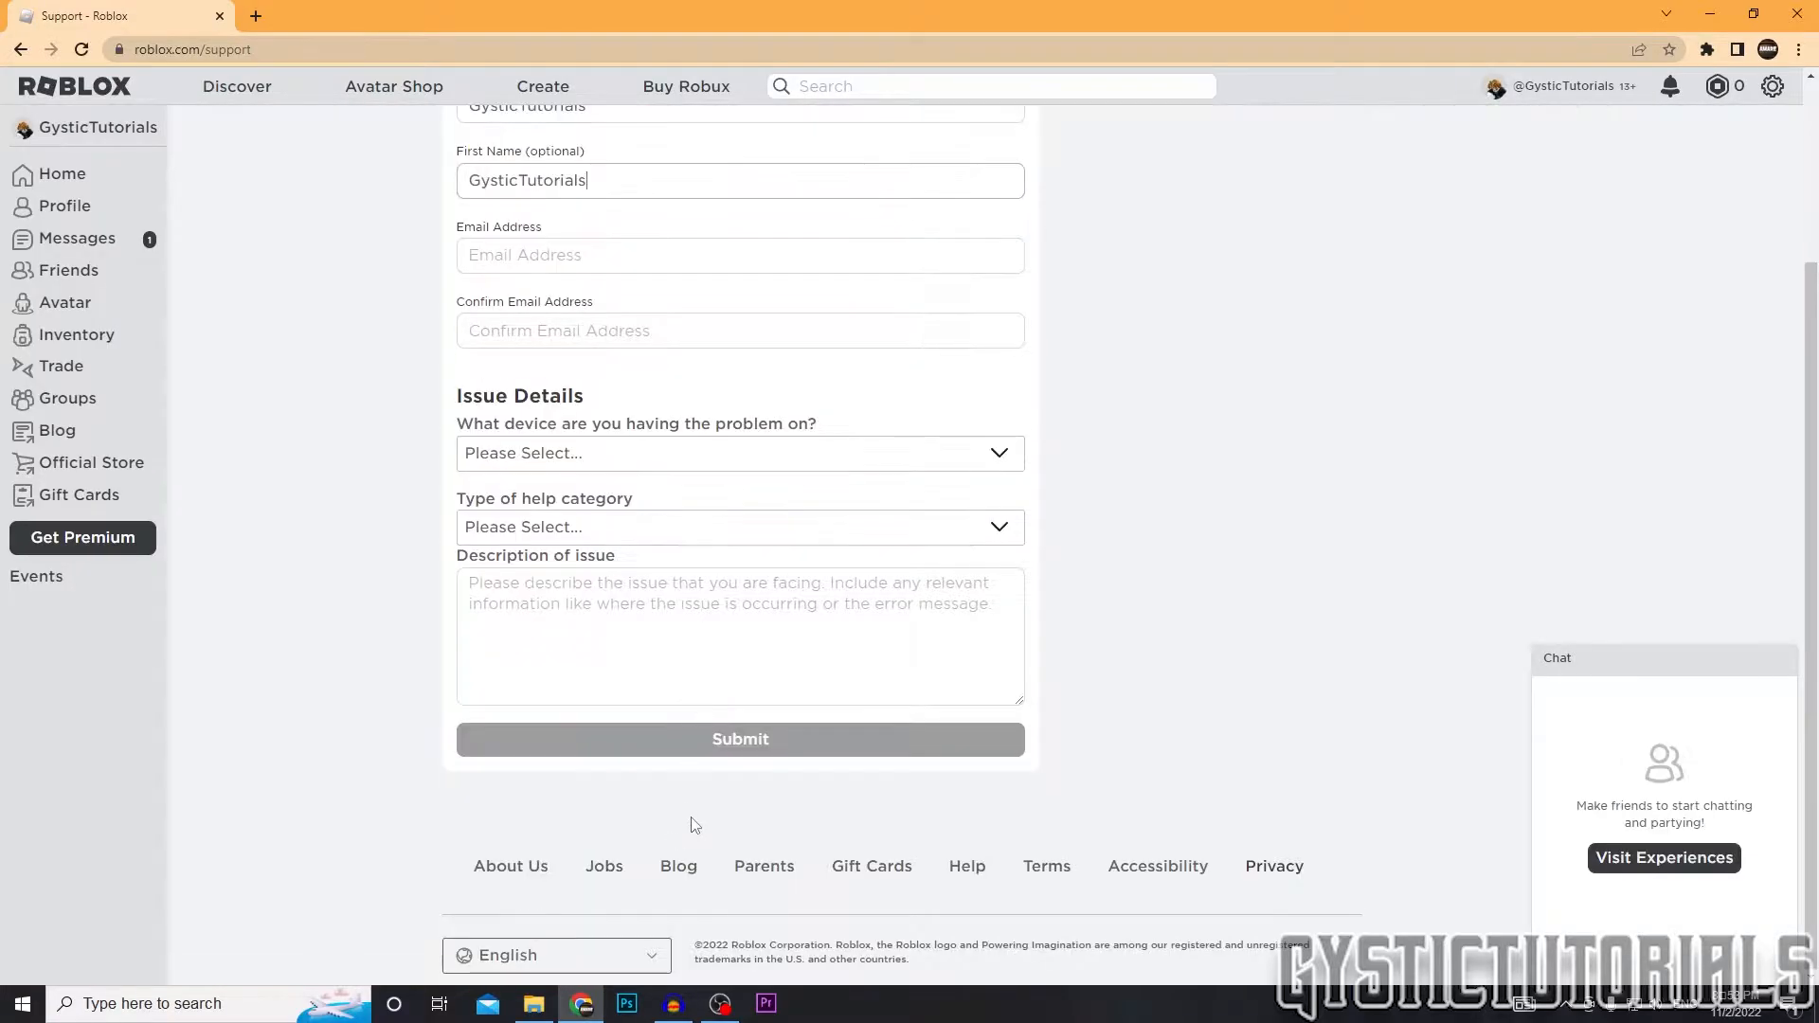
# - Select PC as the device experiencing the problem on the contact form
pyautogui.scroll(3)
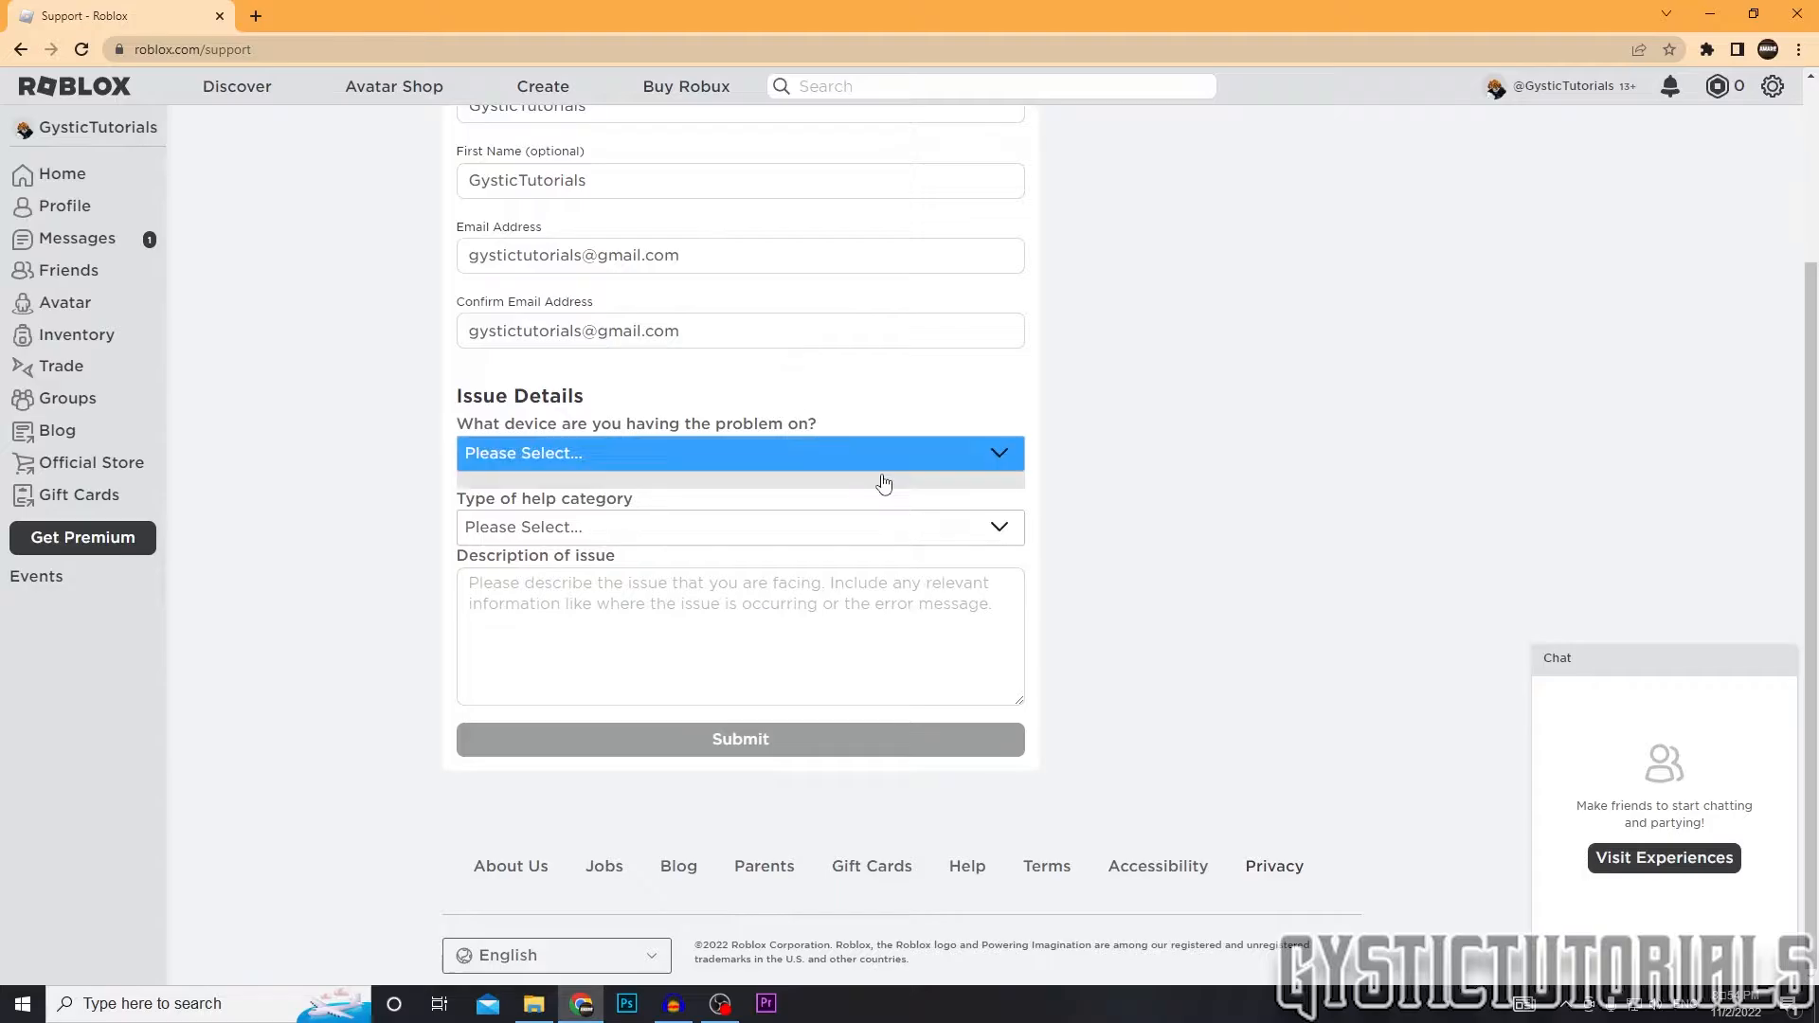
pyautogui.moveTo(487, 453)
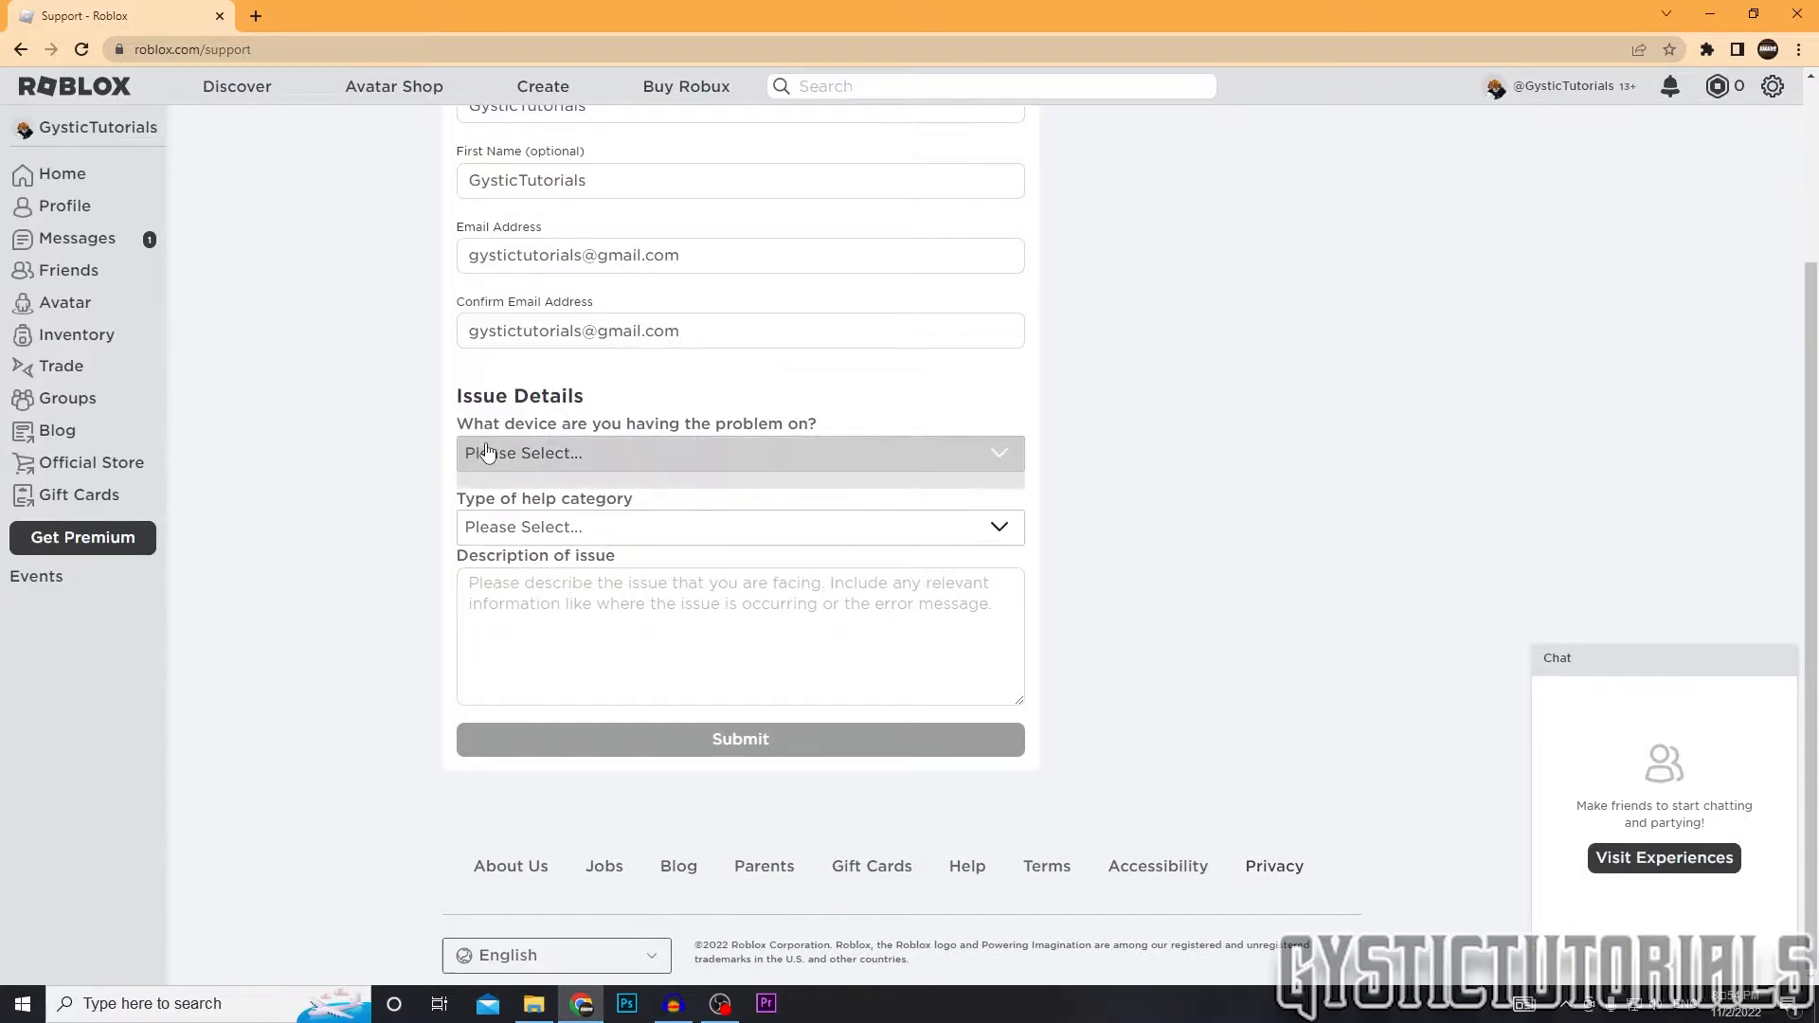
pyautogui.click(740, 453)
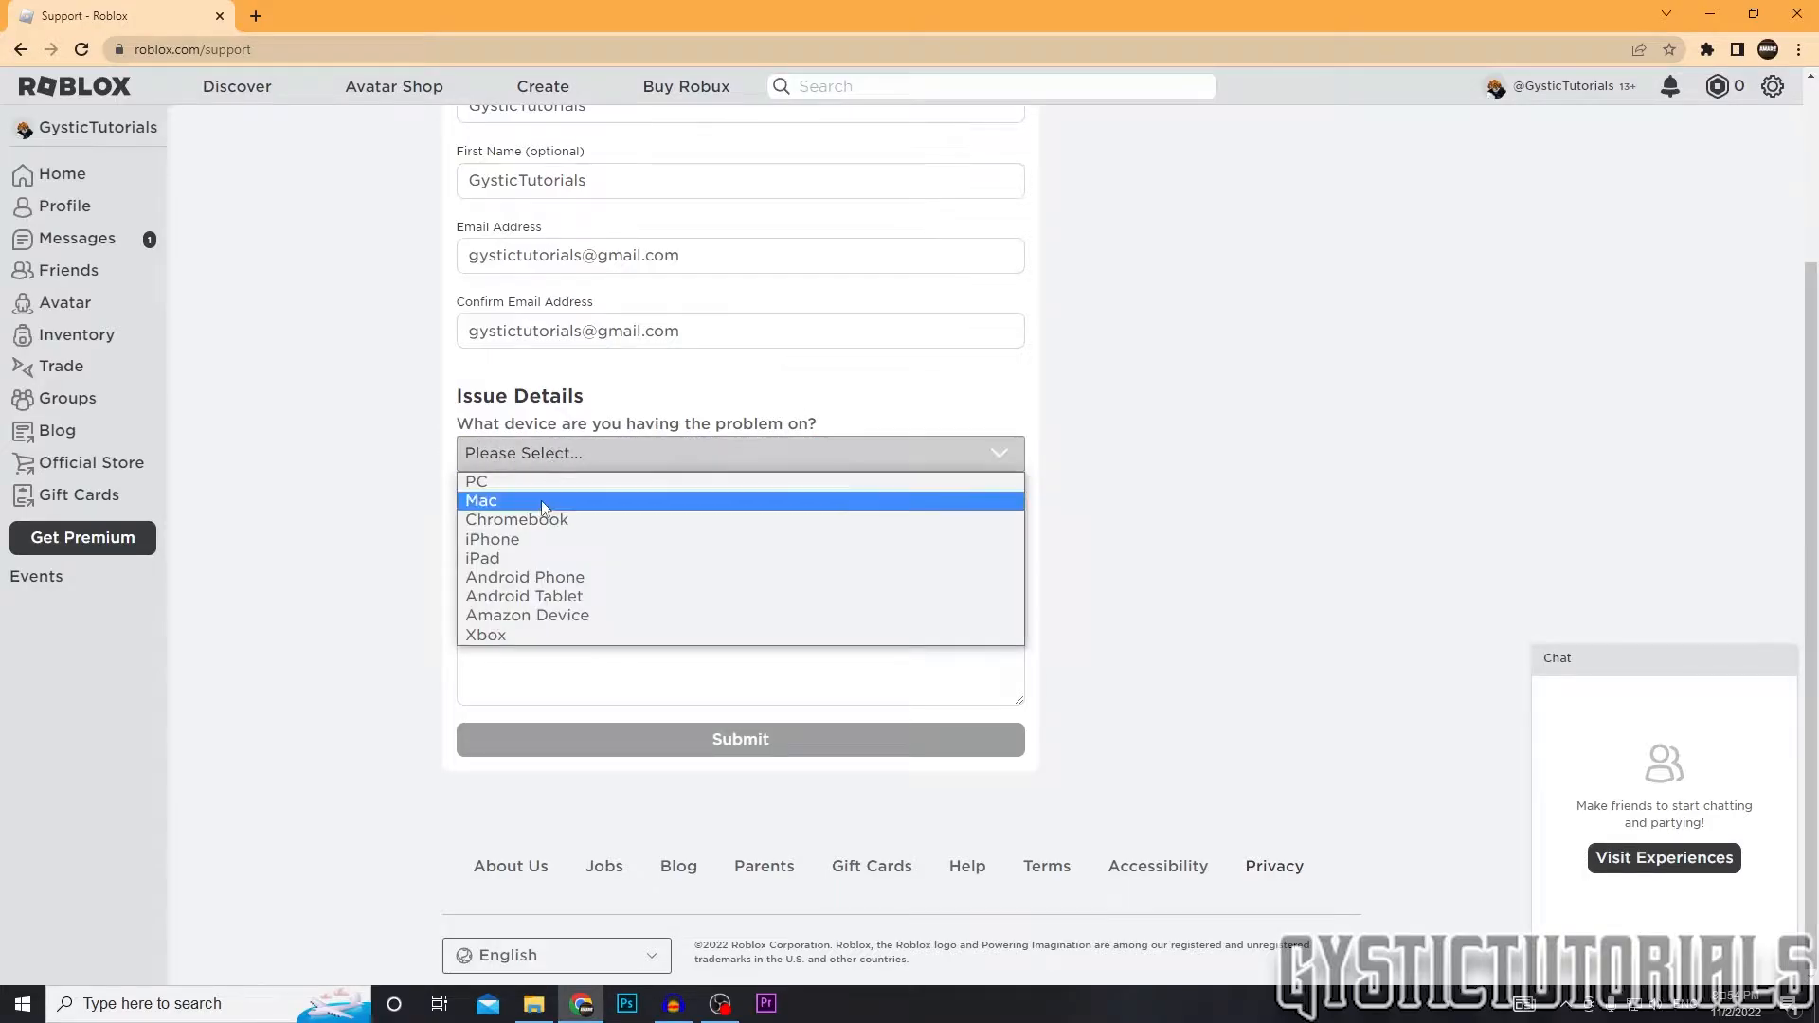
pyautogui.click(476, 480)
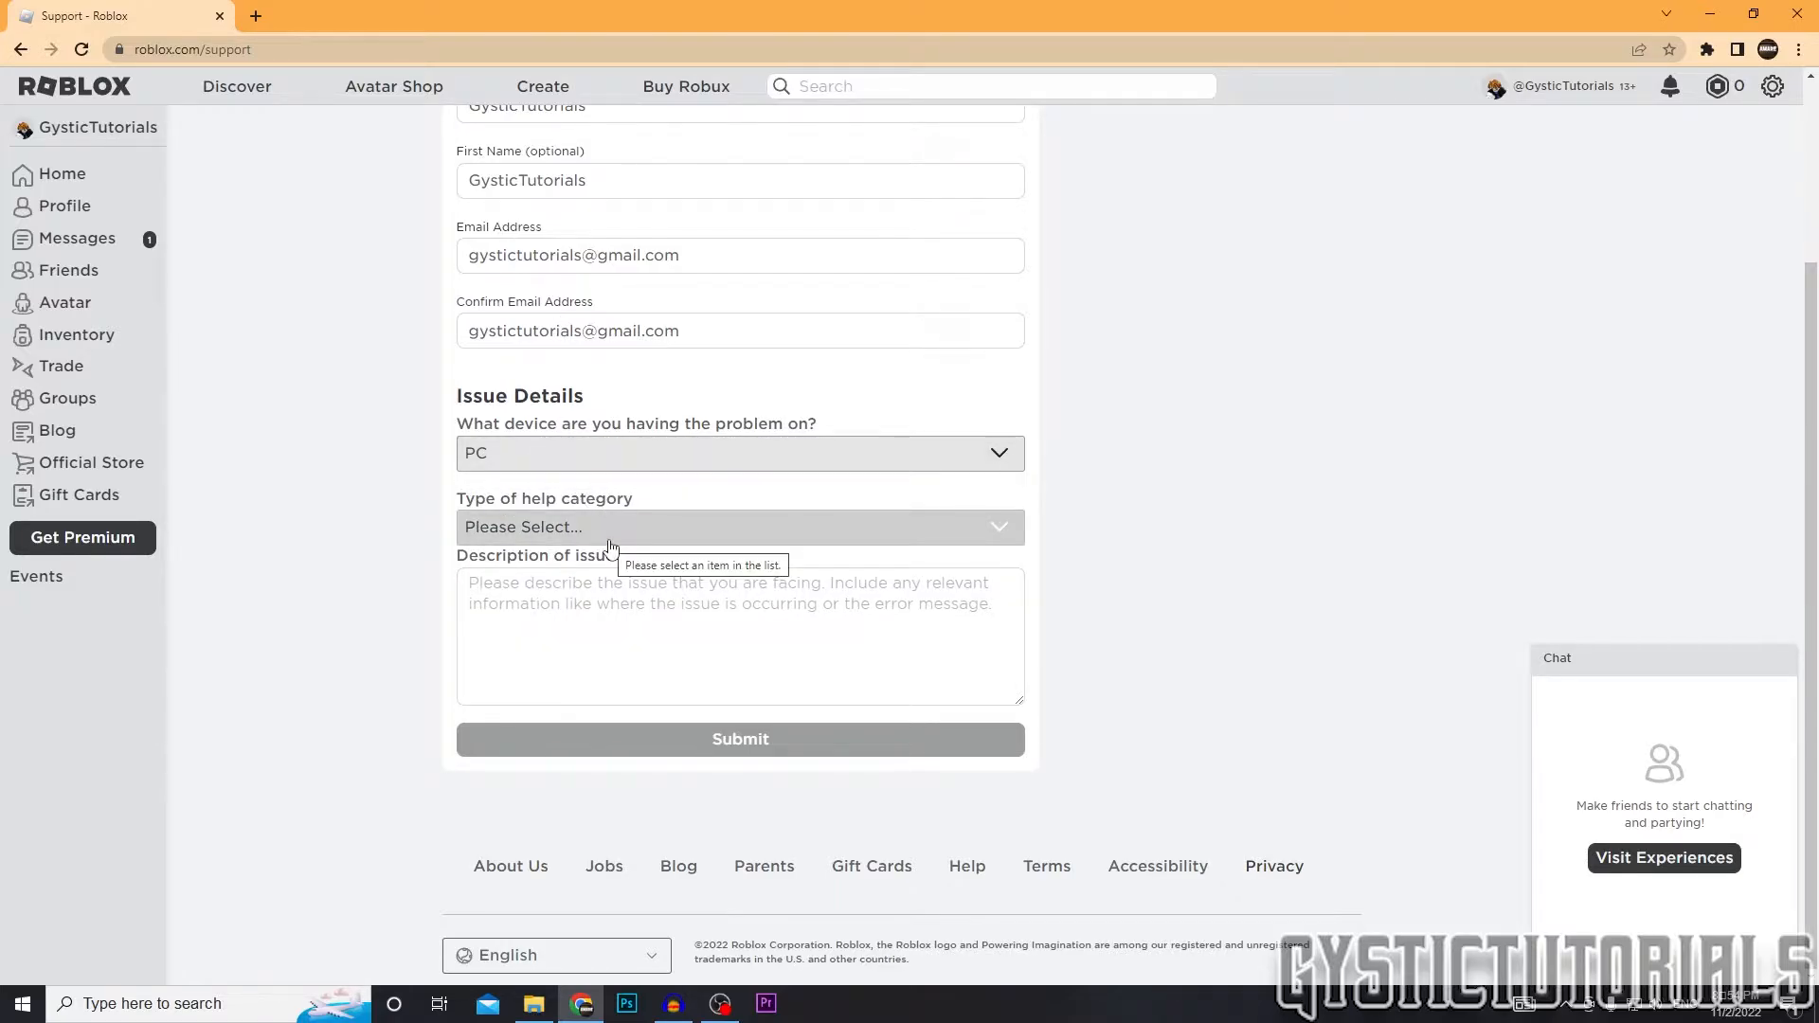
# - Choose Data Privacy Requests from the 'Type of help category' dropdown
pyautogui.click(739, 527)
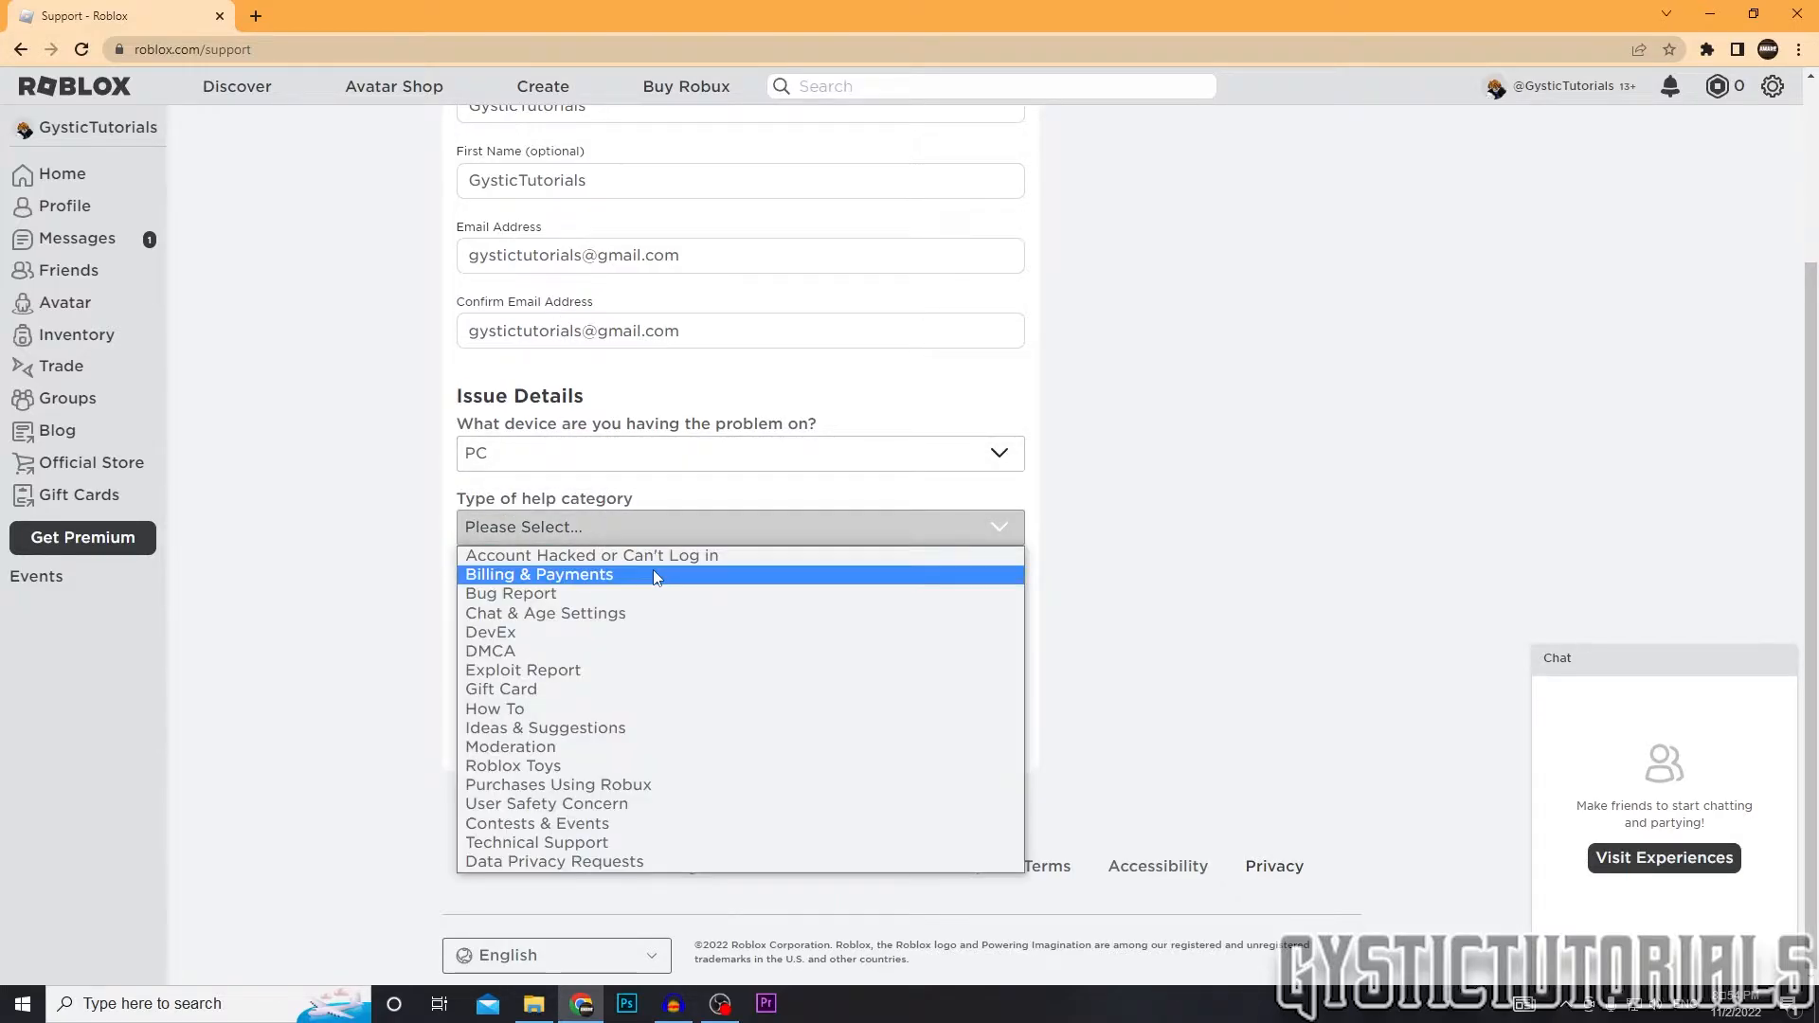
pyautogui.moveTo(598, 554)
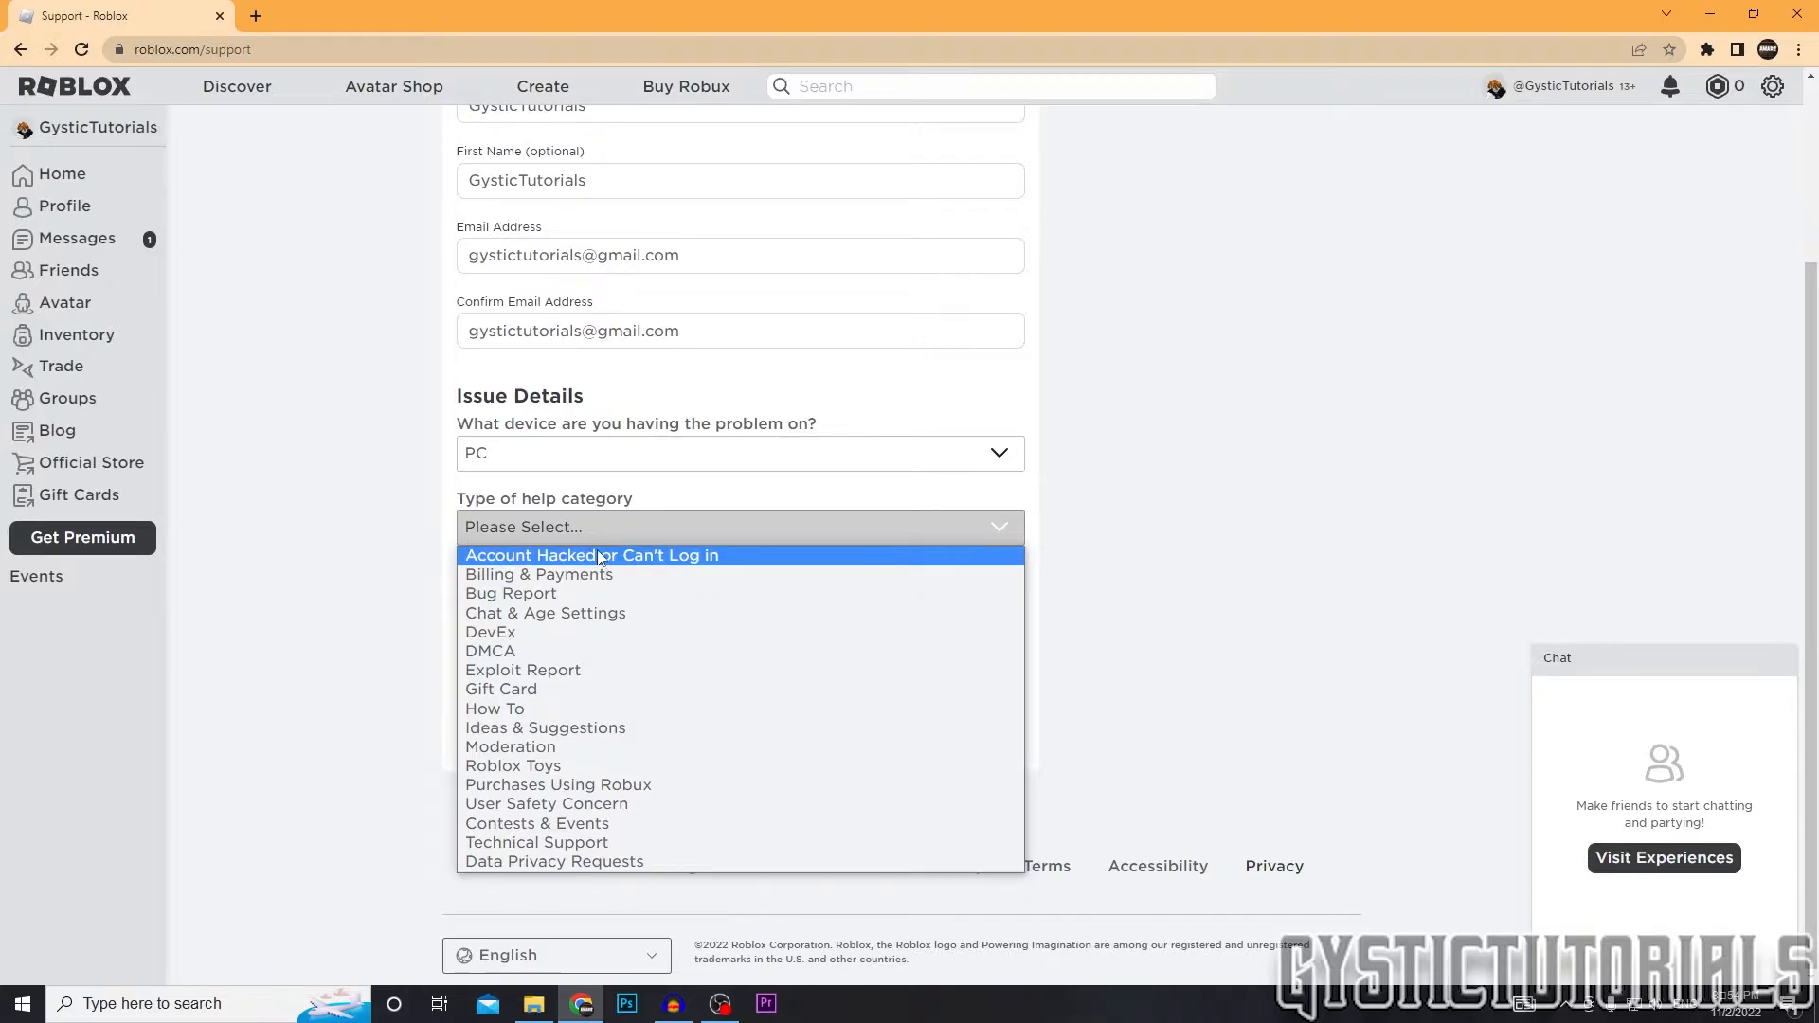
pyautogui.moveTo(635, 862)
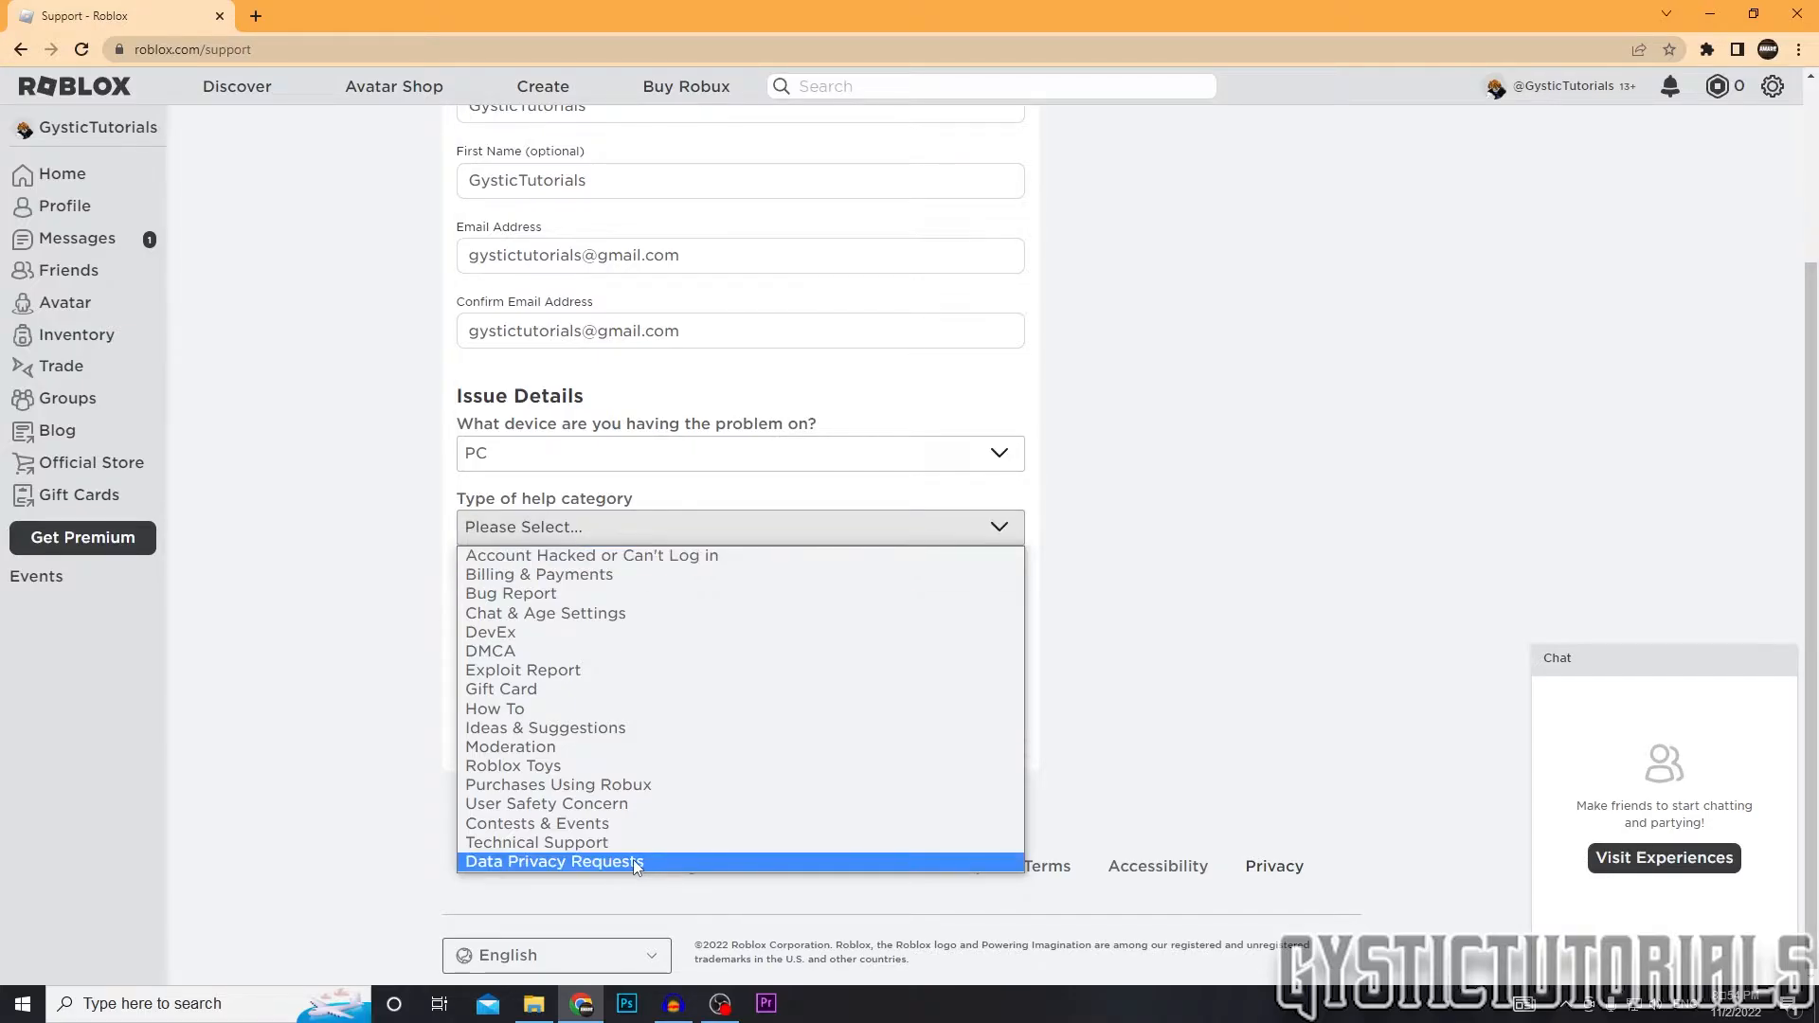
pyautogui.click(554, 862)
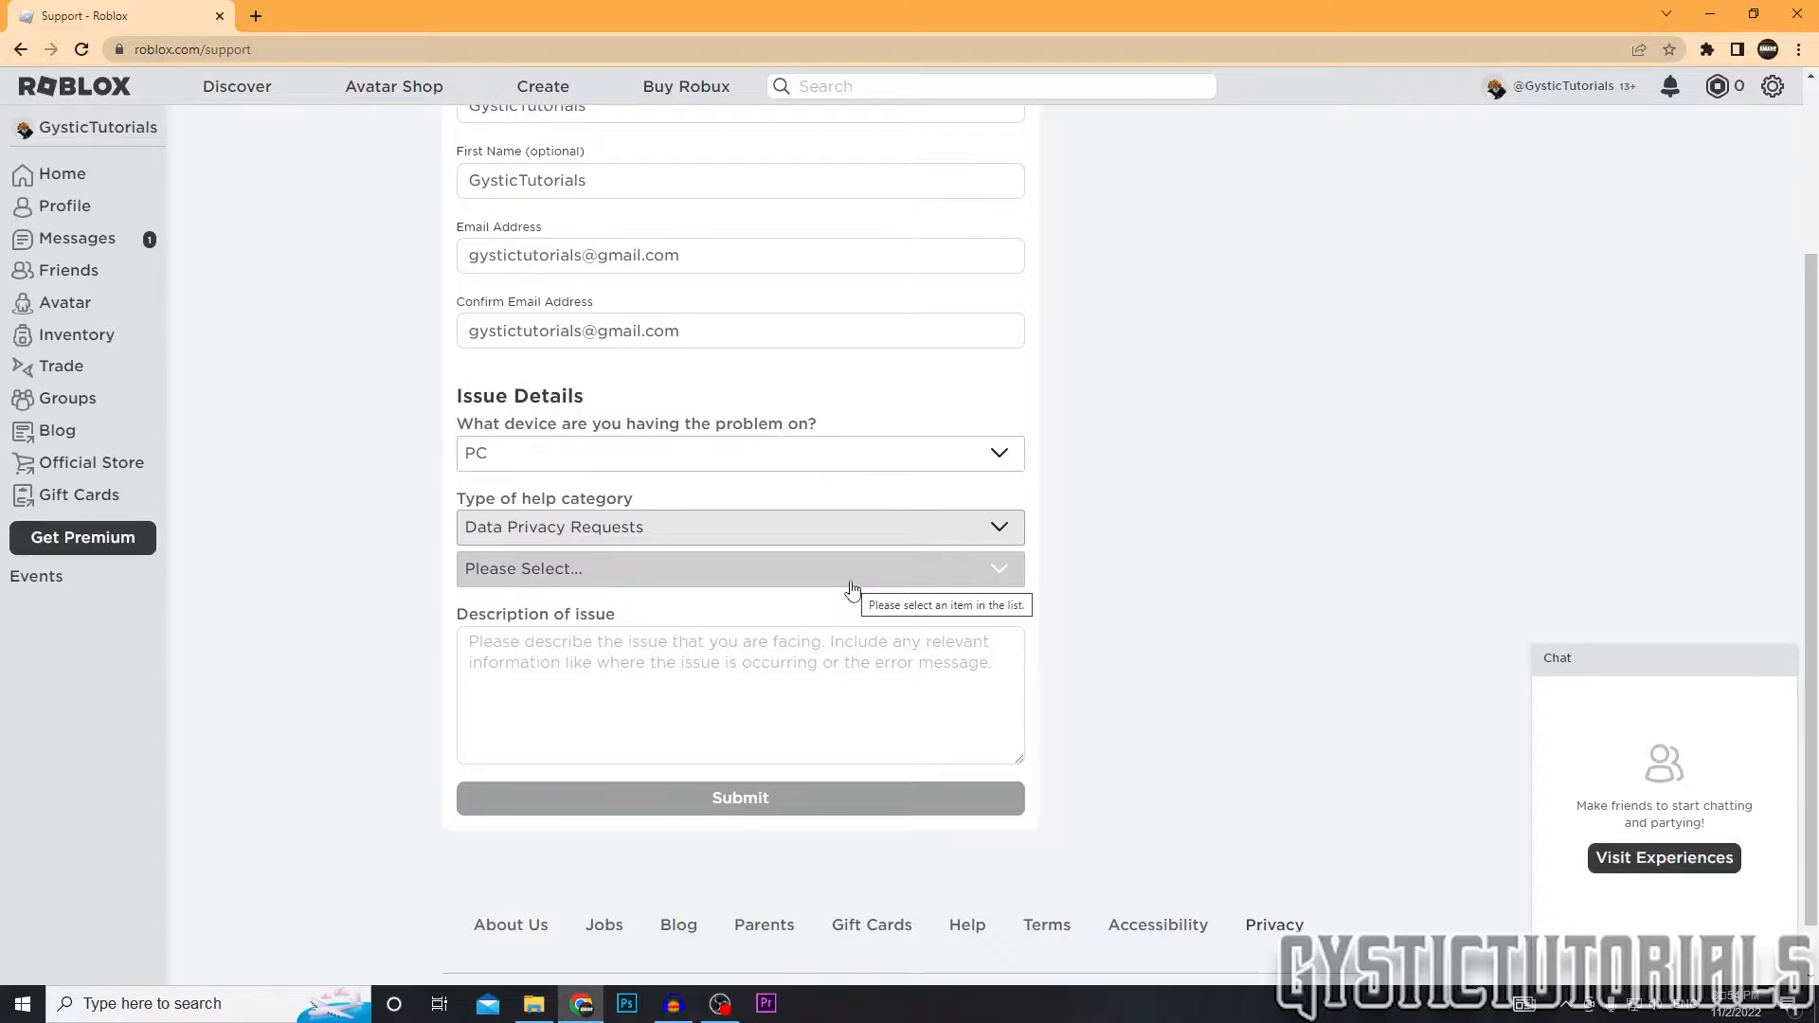
# - Choose Other Privacy Request in the request-type dropdown below the help category
pyautogui.click(740, 568)
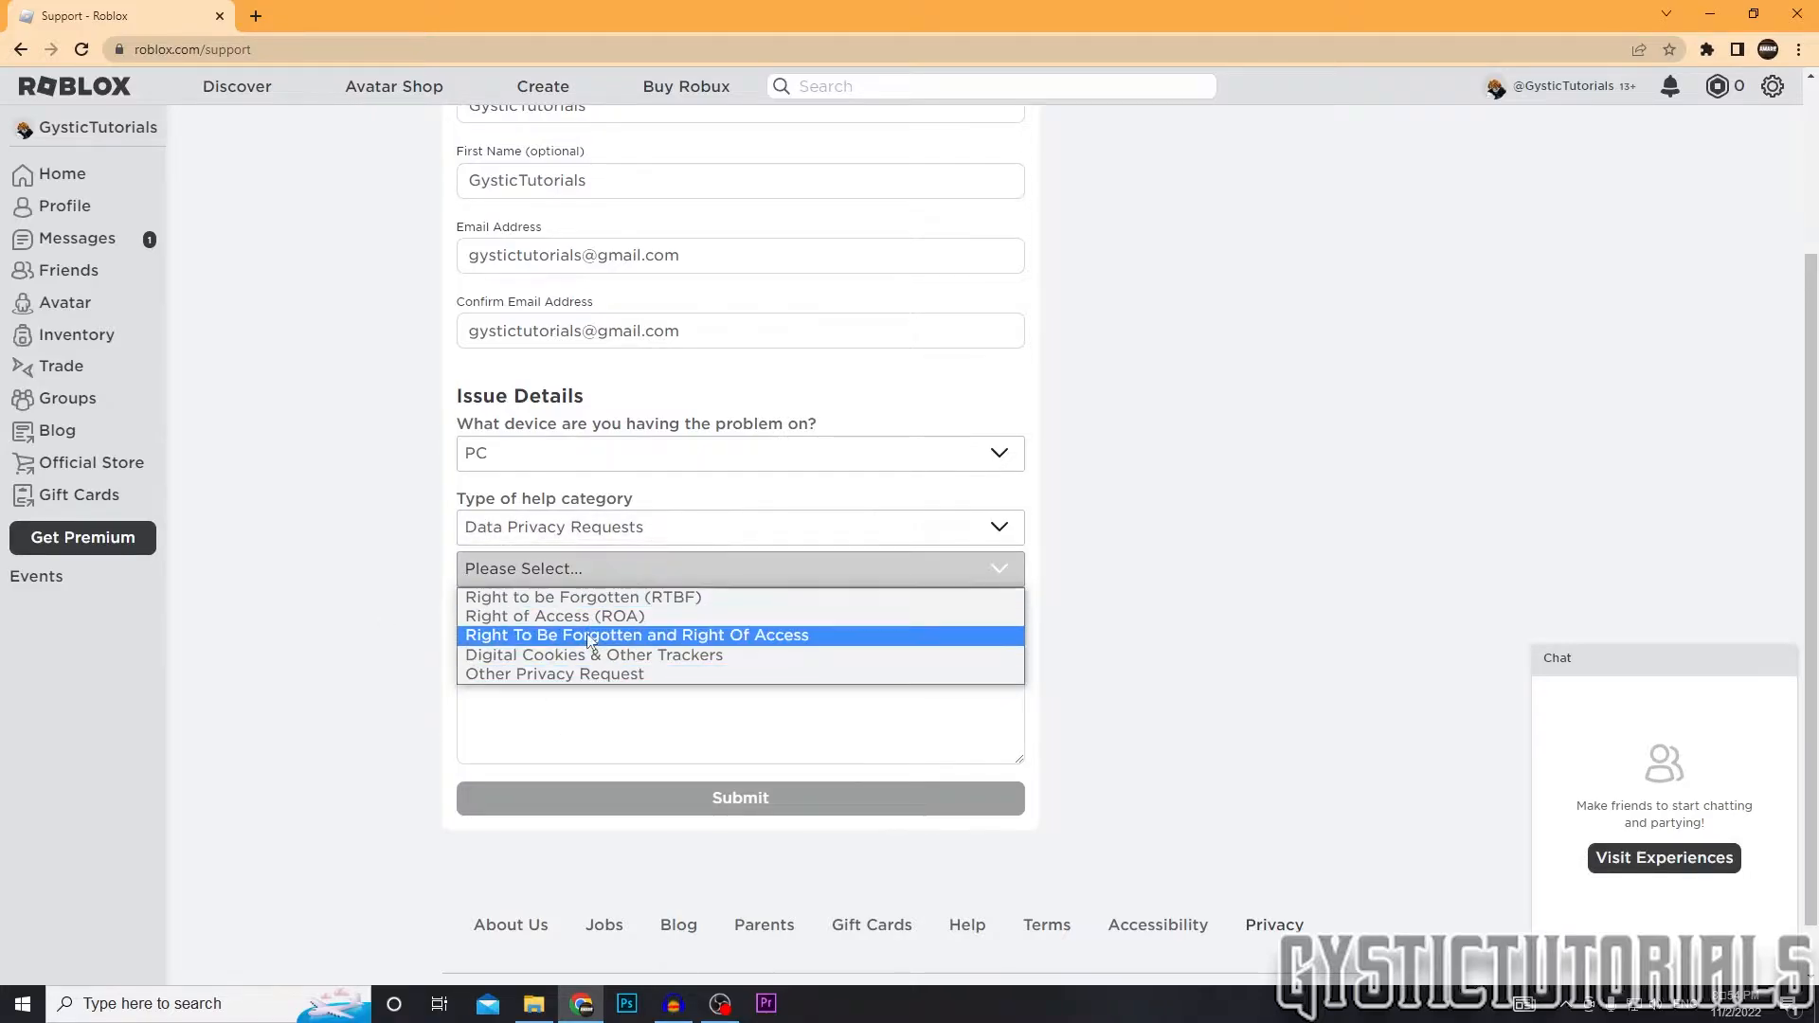
pyautogui.click(554, 674)
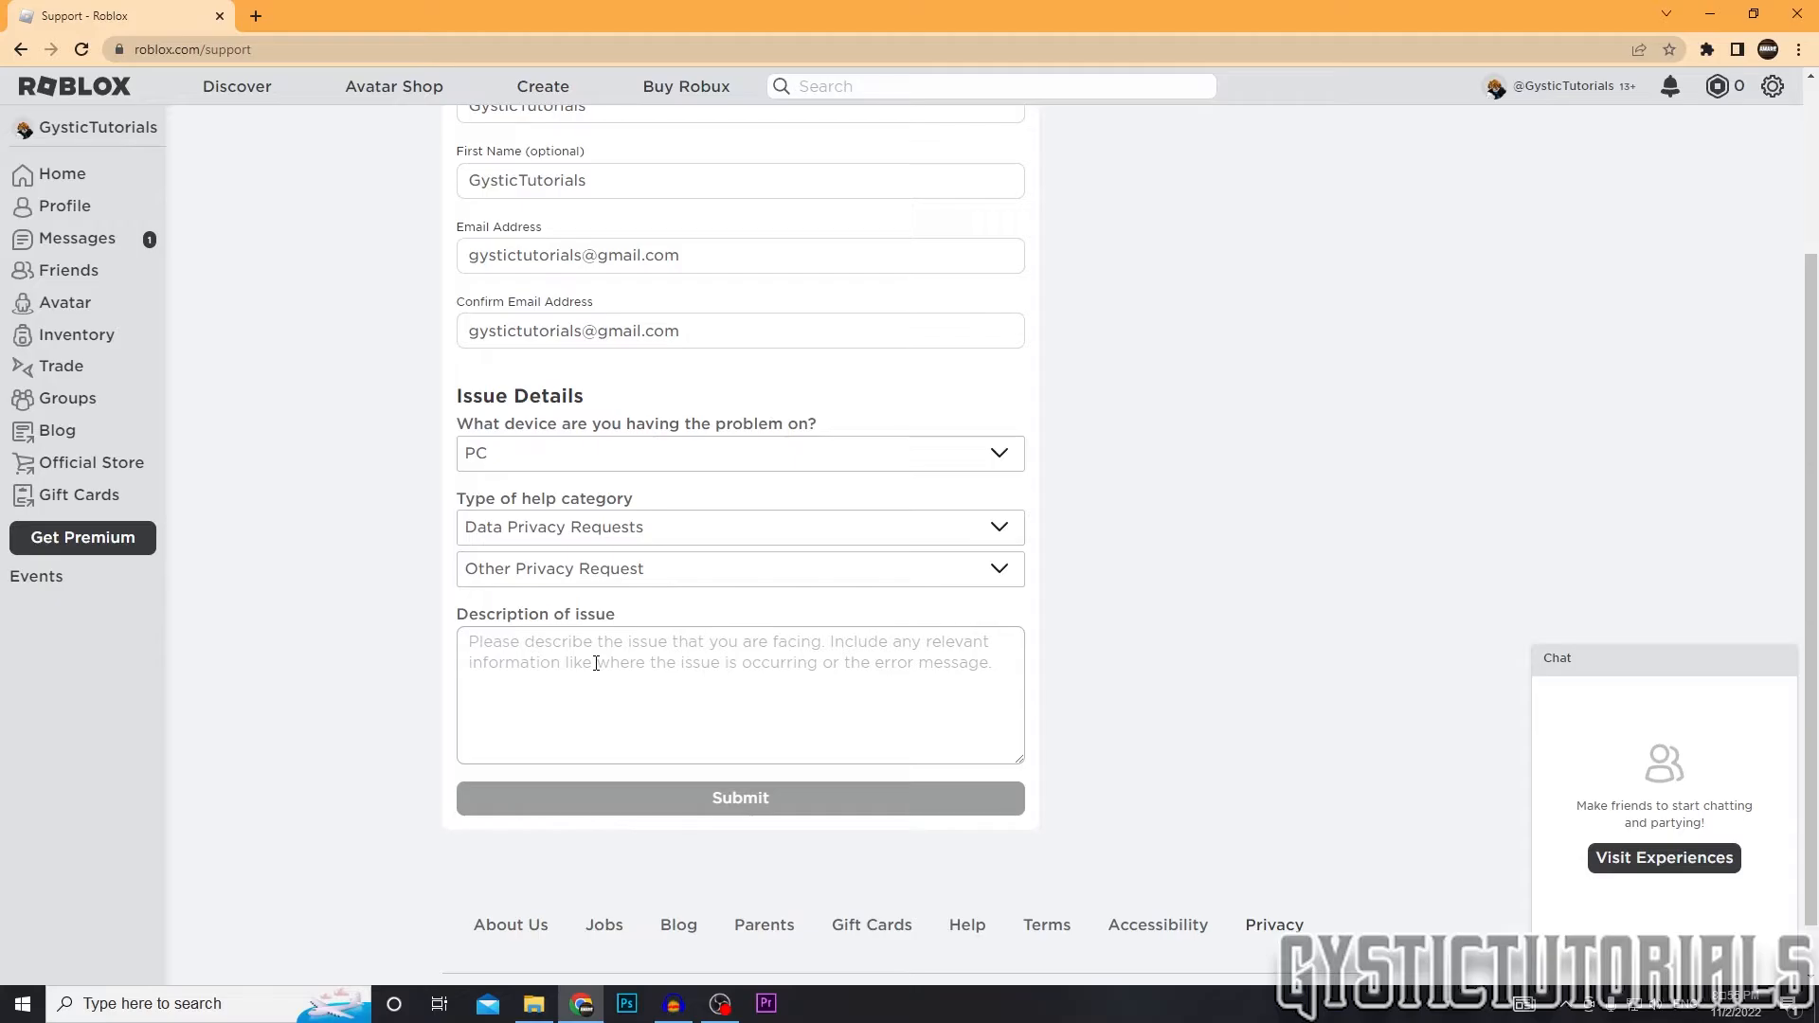
# - Describe the issue as 'Please delete account.' and submit the form
pyautogui.write('P')
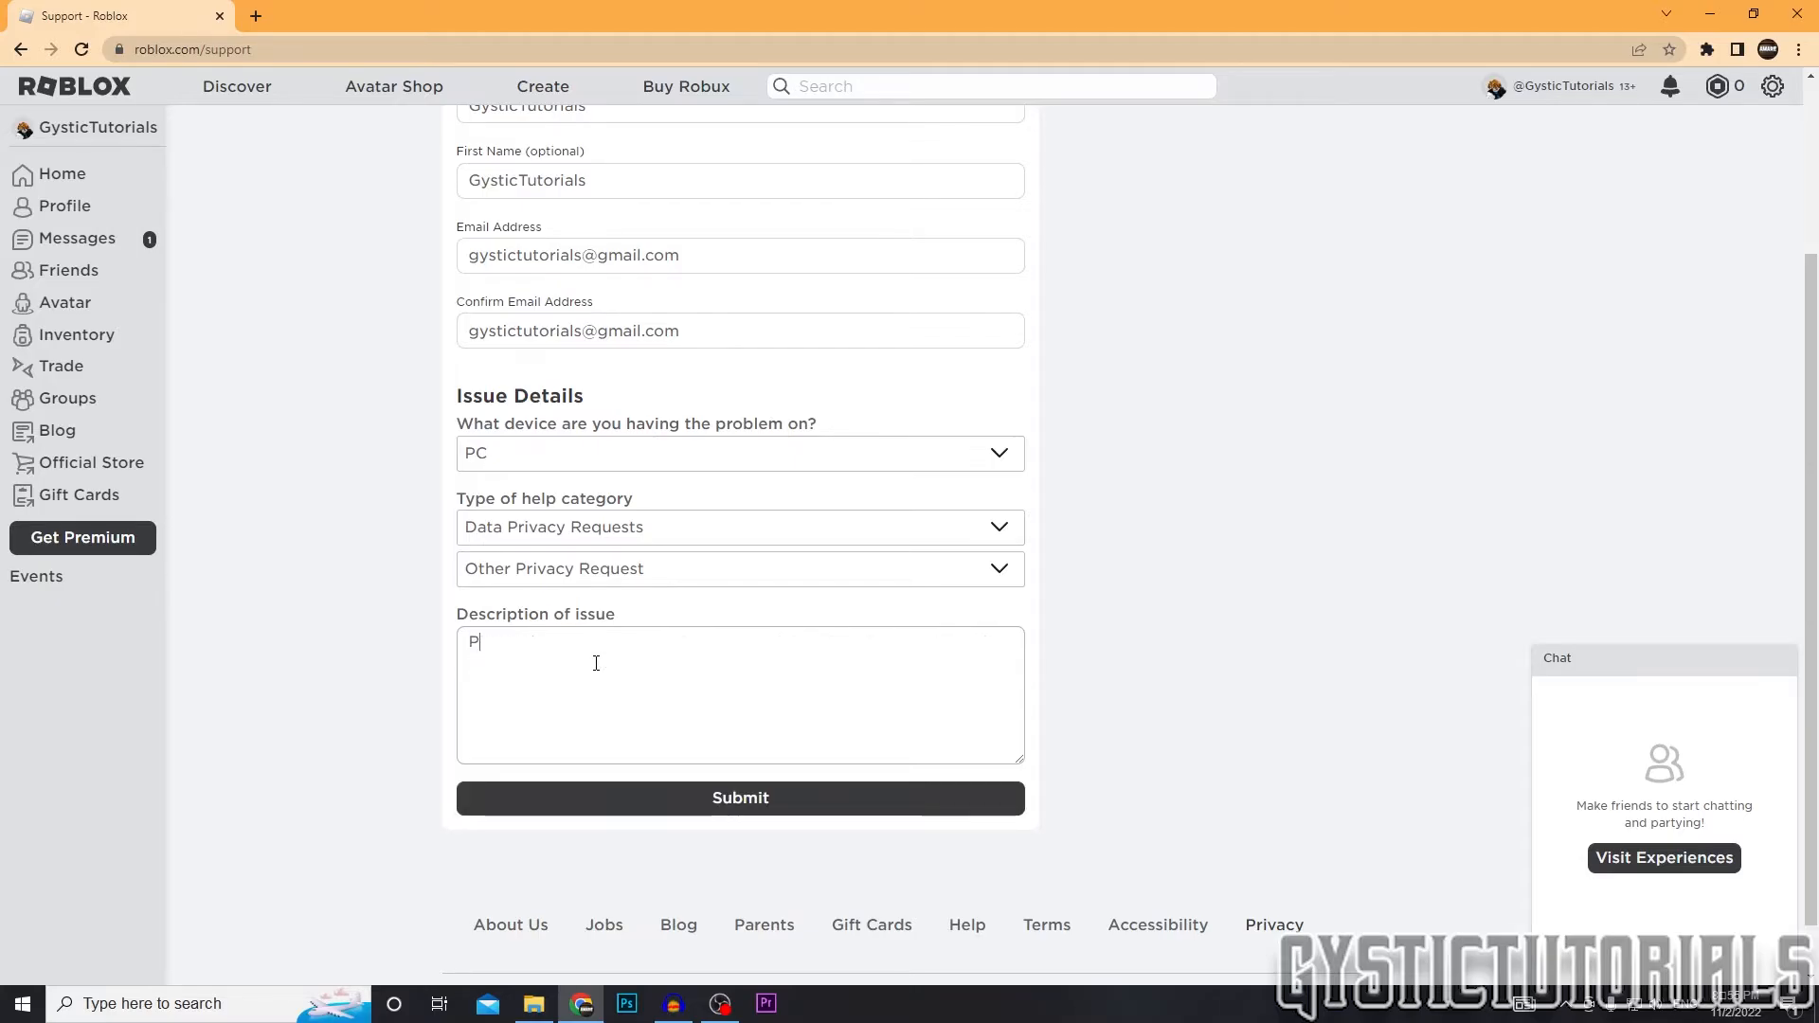
pyautogui.write('lease delete account.')
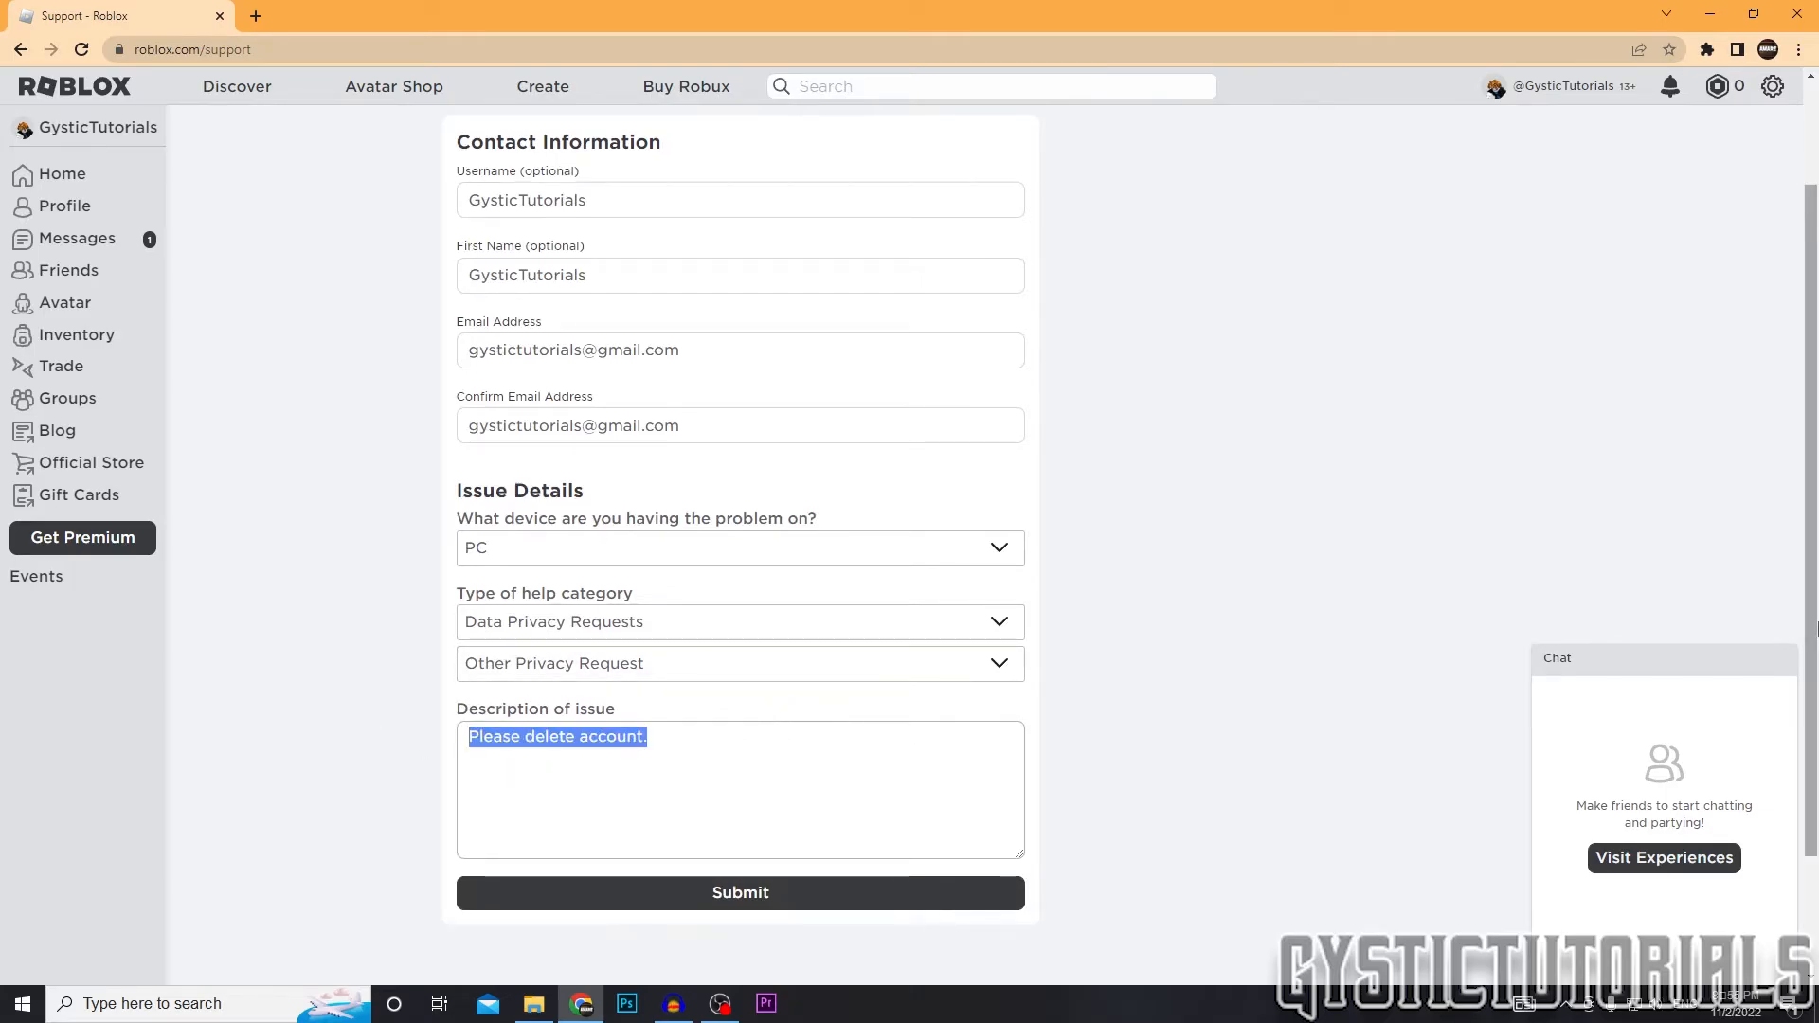
pyautogui.moveTo(1444, 315)
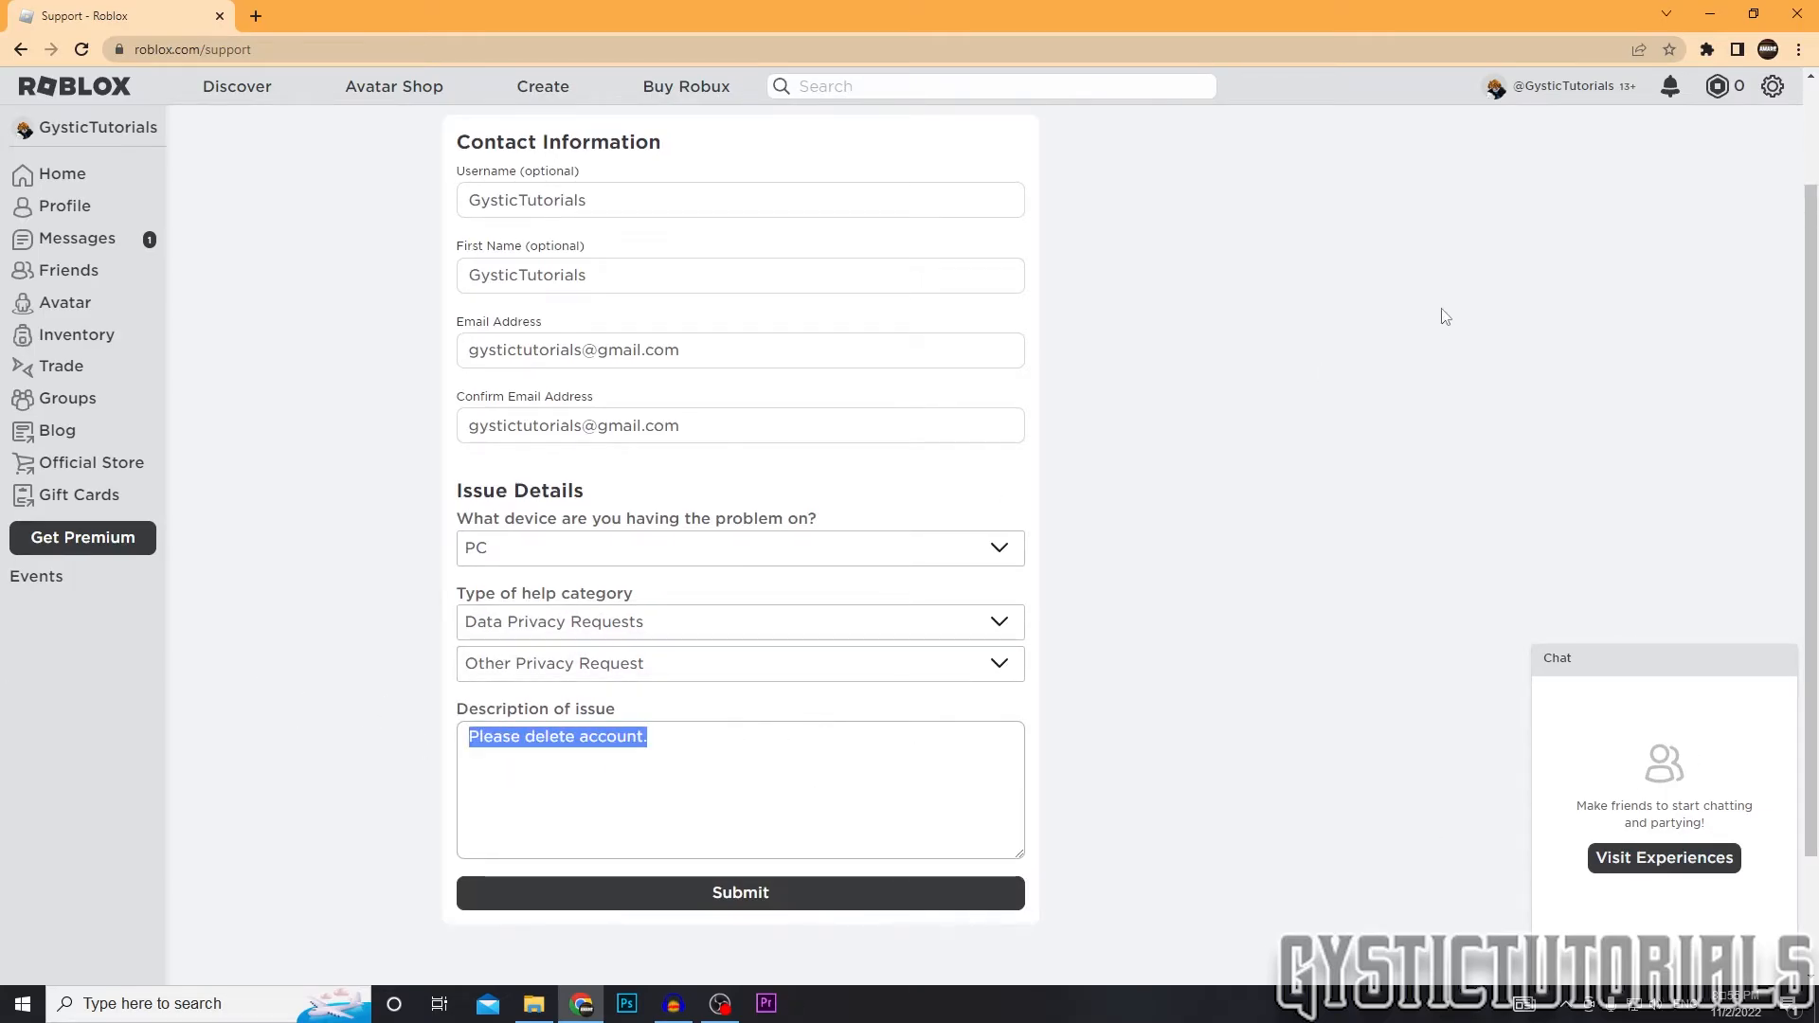
pyautogui.scroll(3)
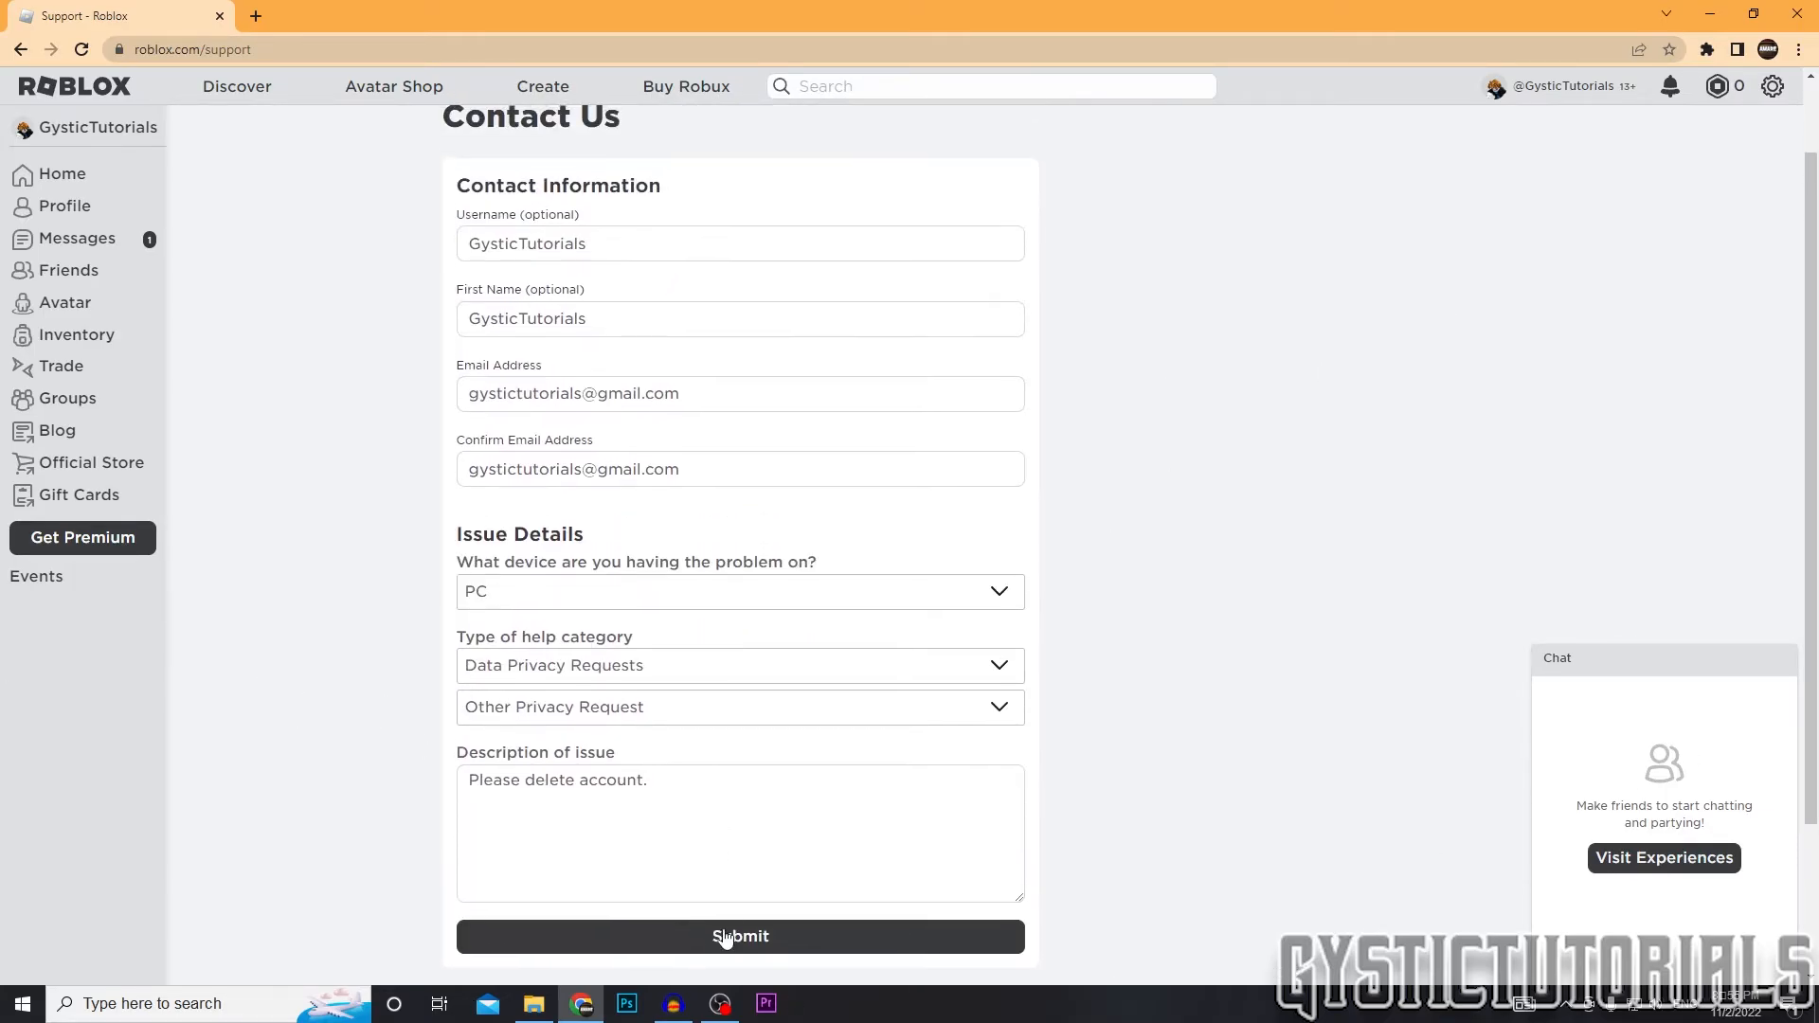
pyautogui.click(739, 936)
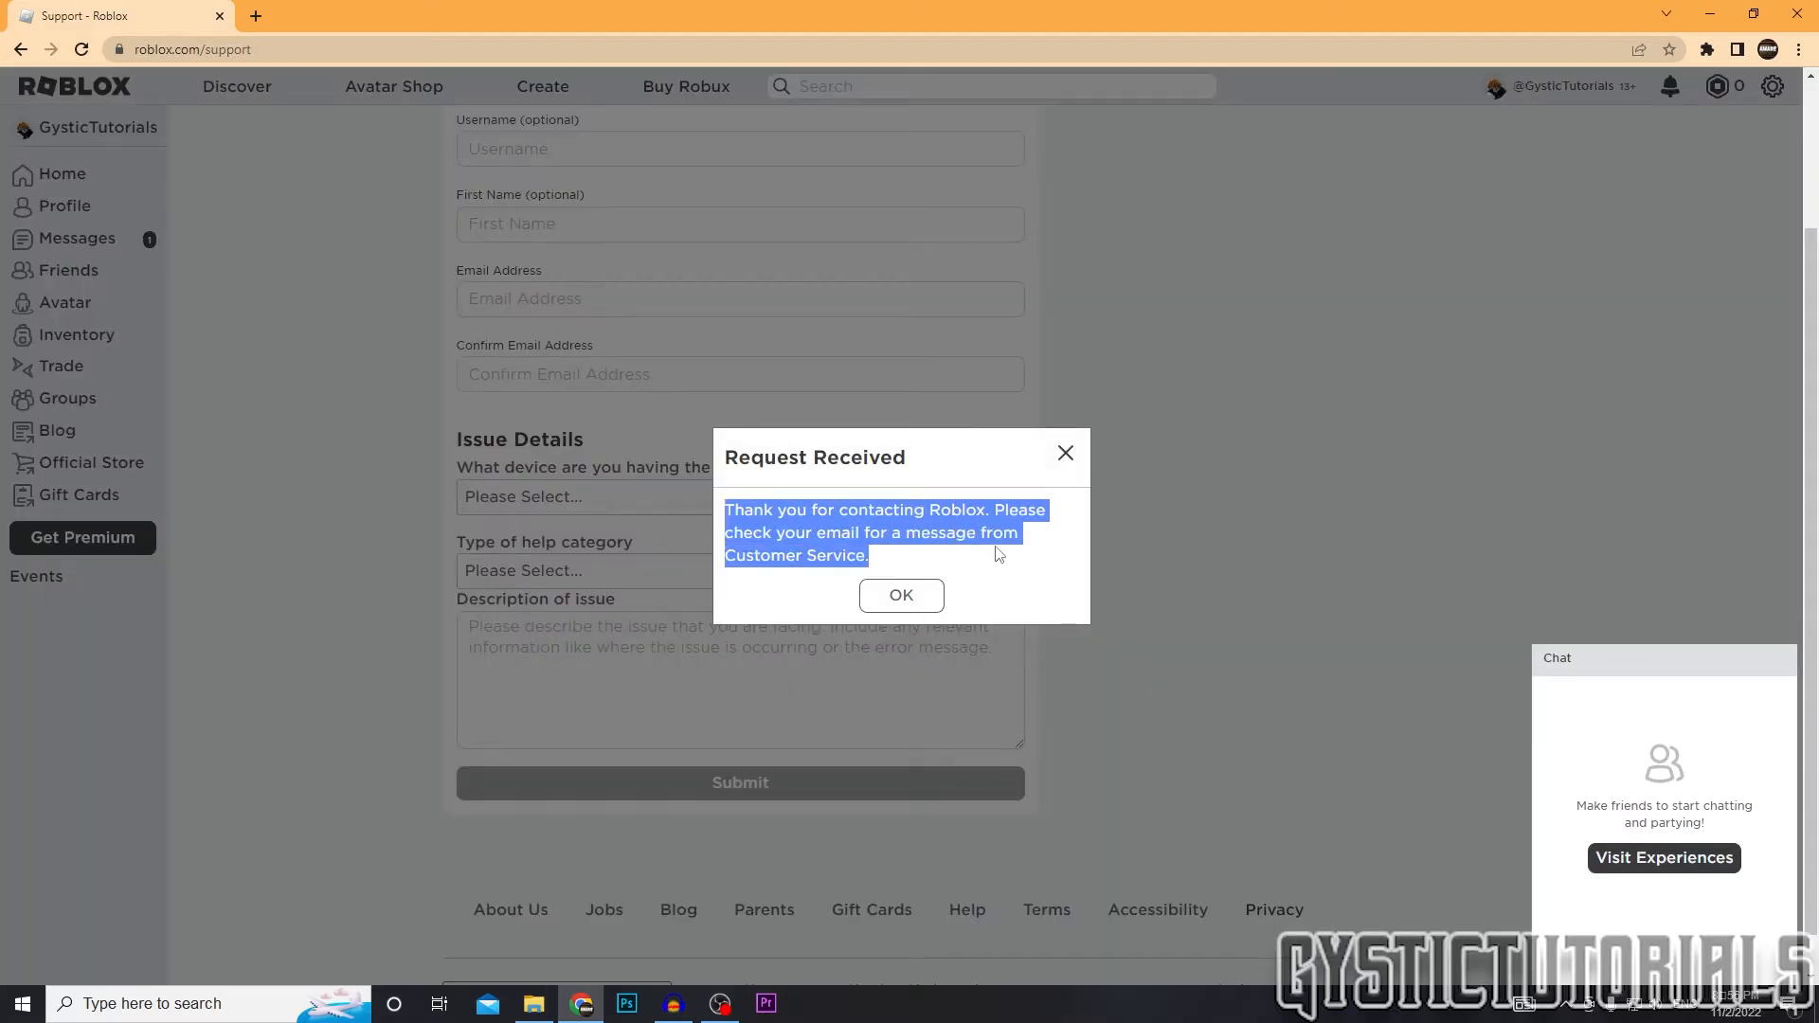
pyautogui.moveTo(900, 595)
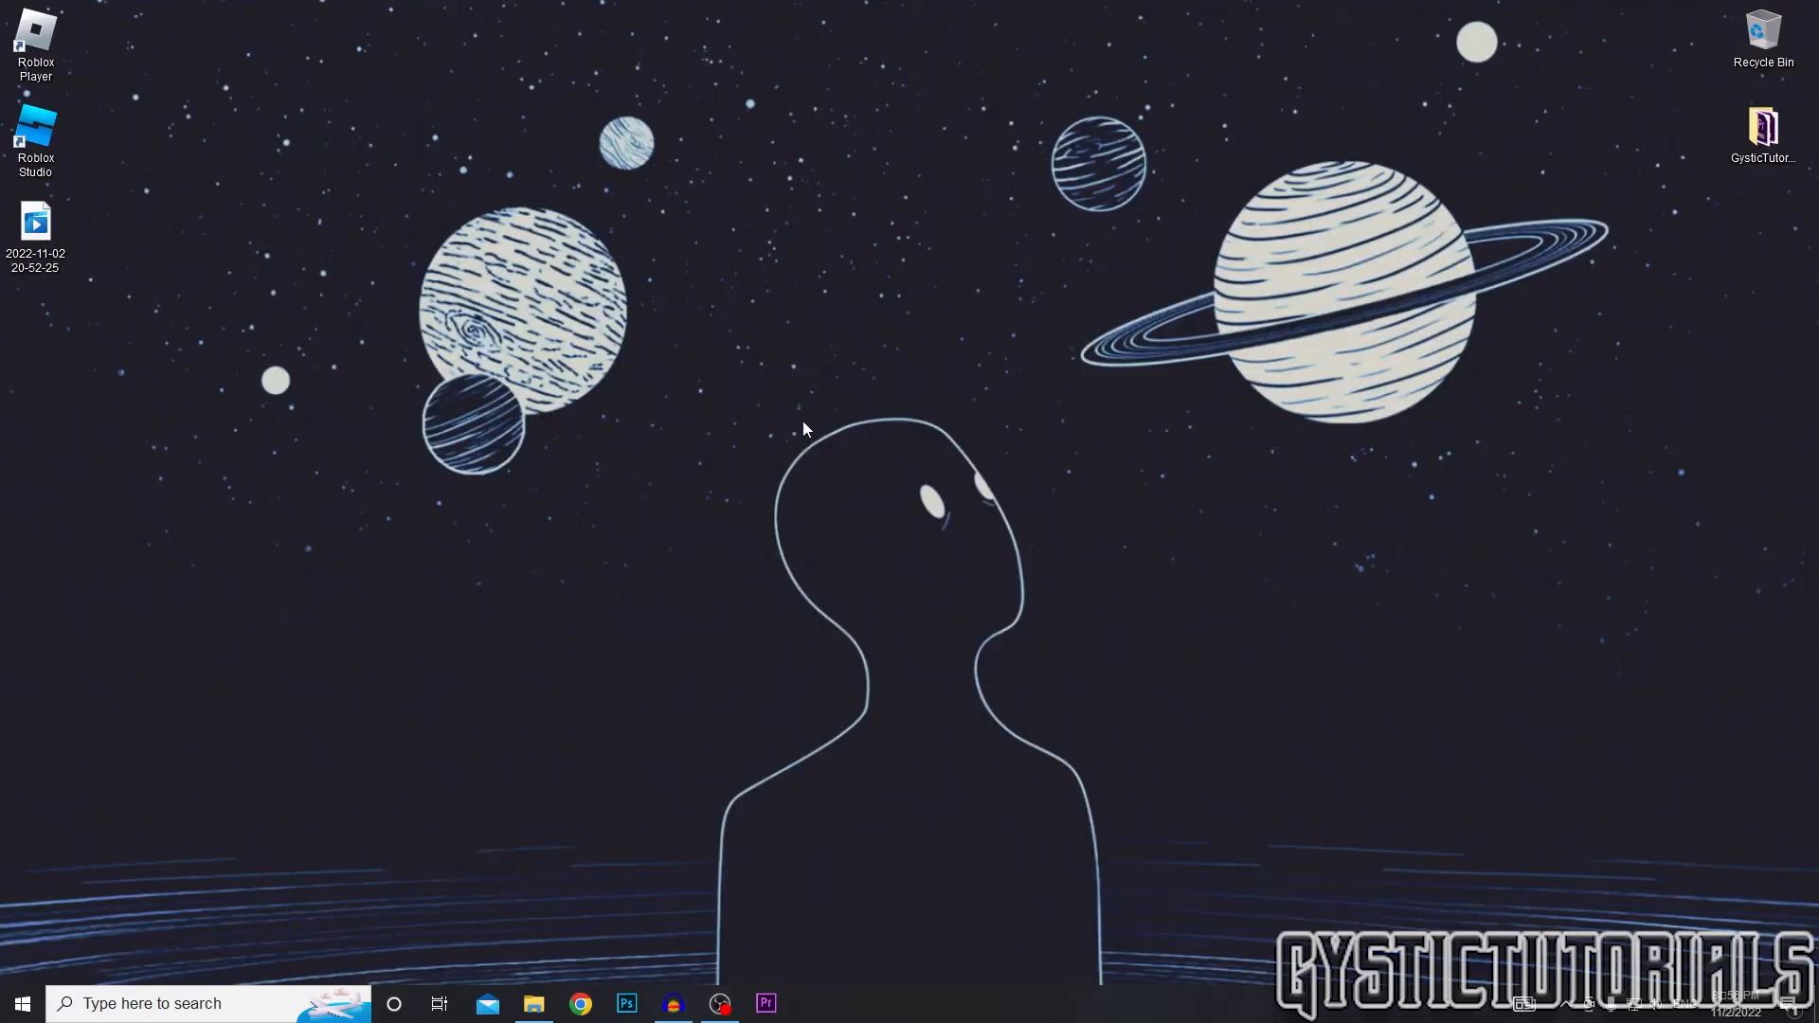
pyautogui.moveTo(823, 450)
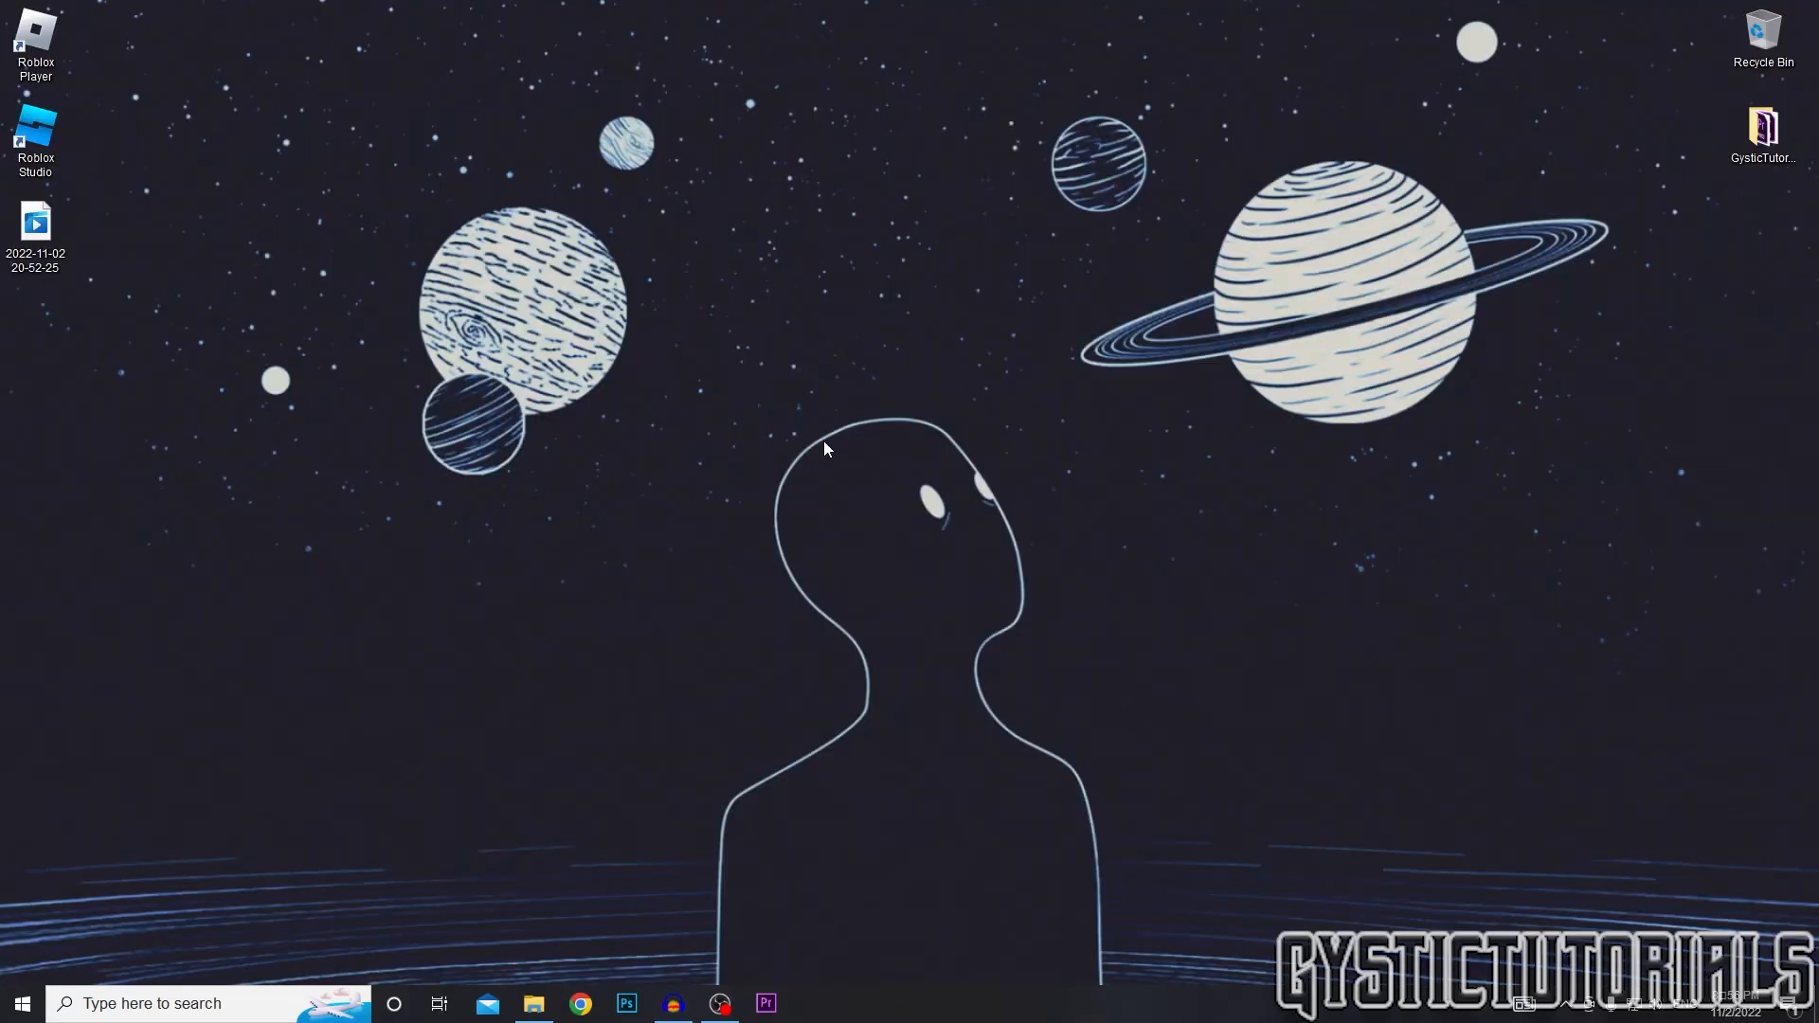